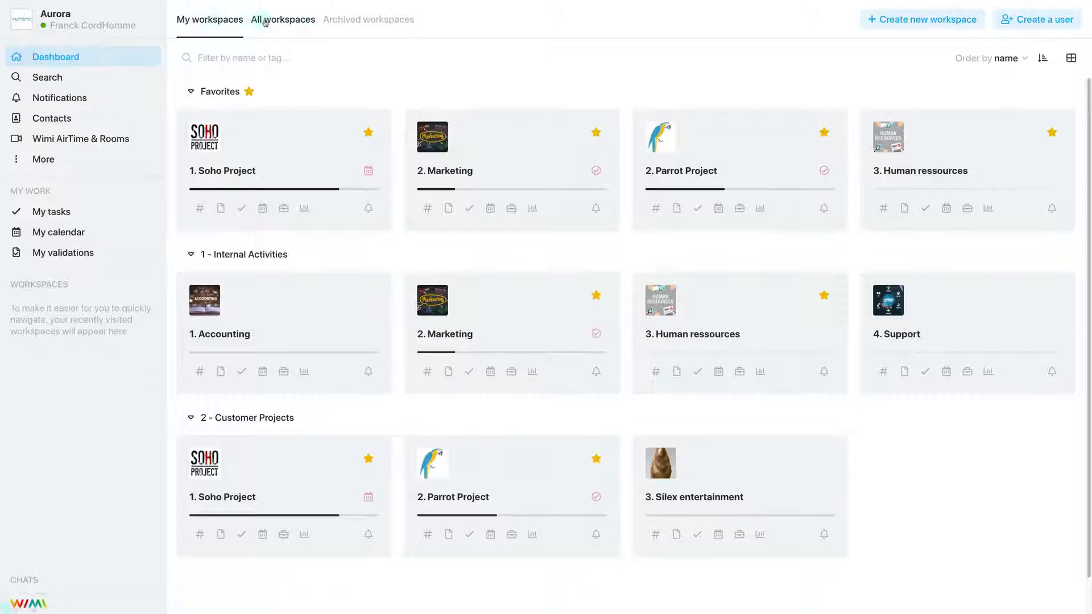
Browse archived workspaces, try tile and card views, then open Parrot Project's settings
click(368, 20)
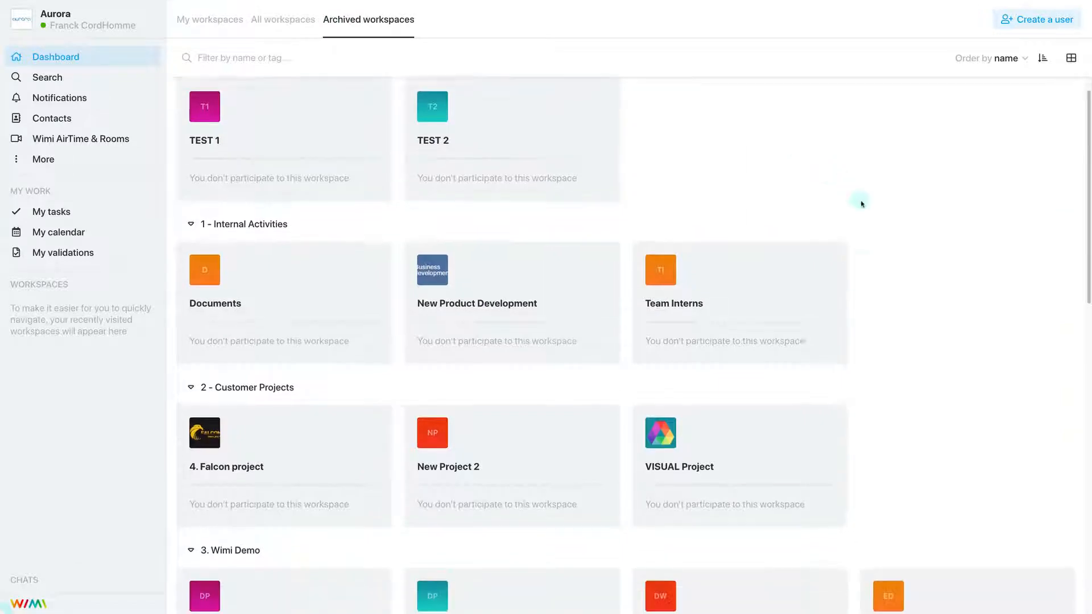
click(1072, 58)
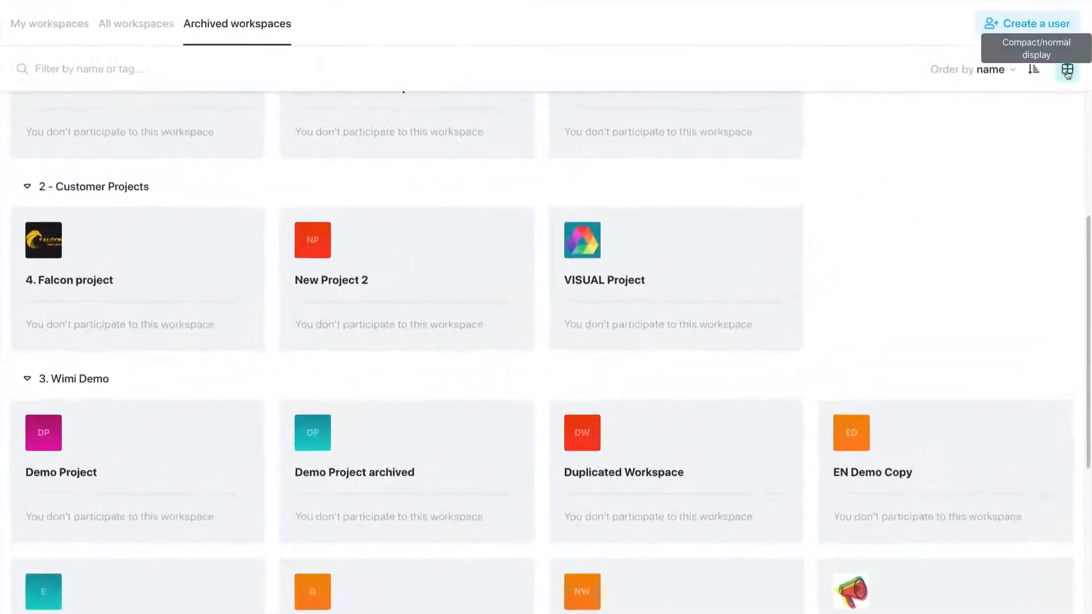
click(50, 23)
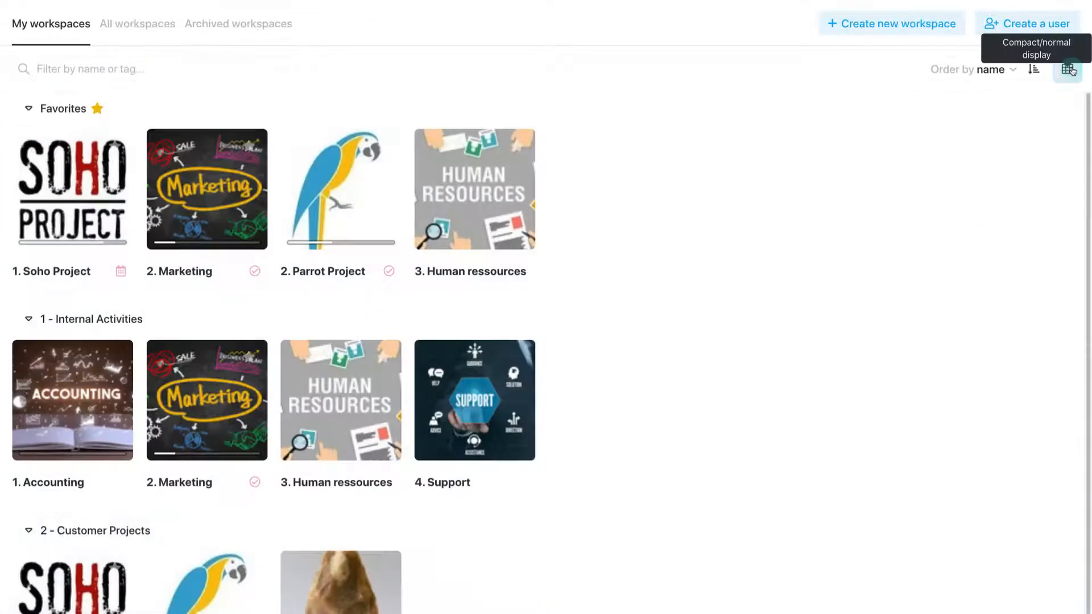
click(1068, 69)
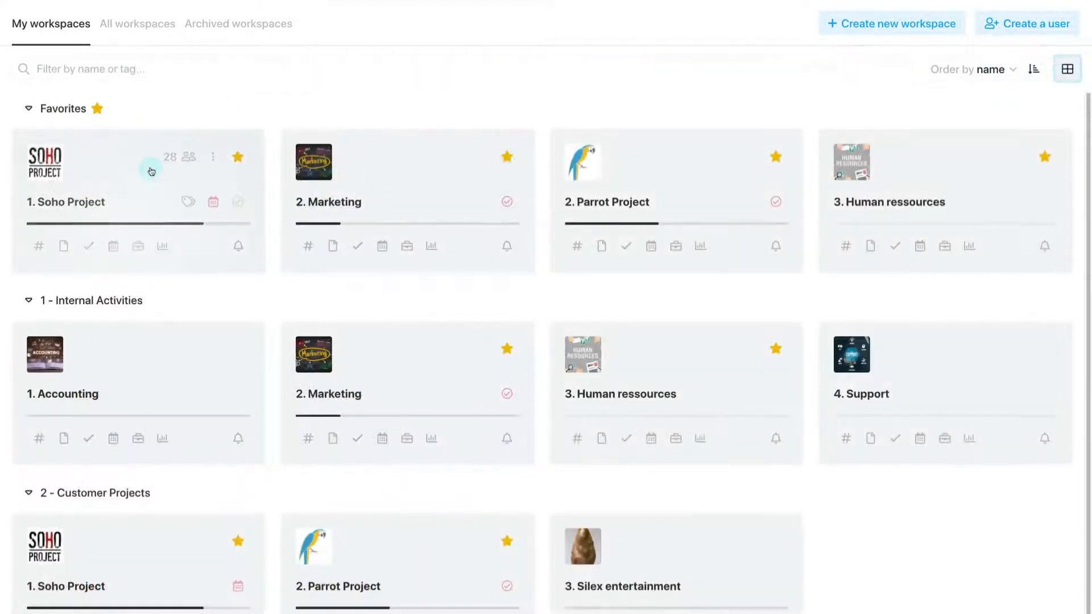
mouse_move(919, 180)
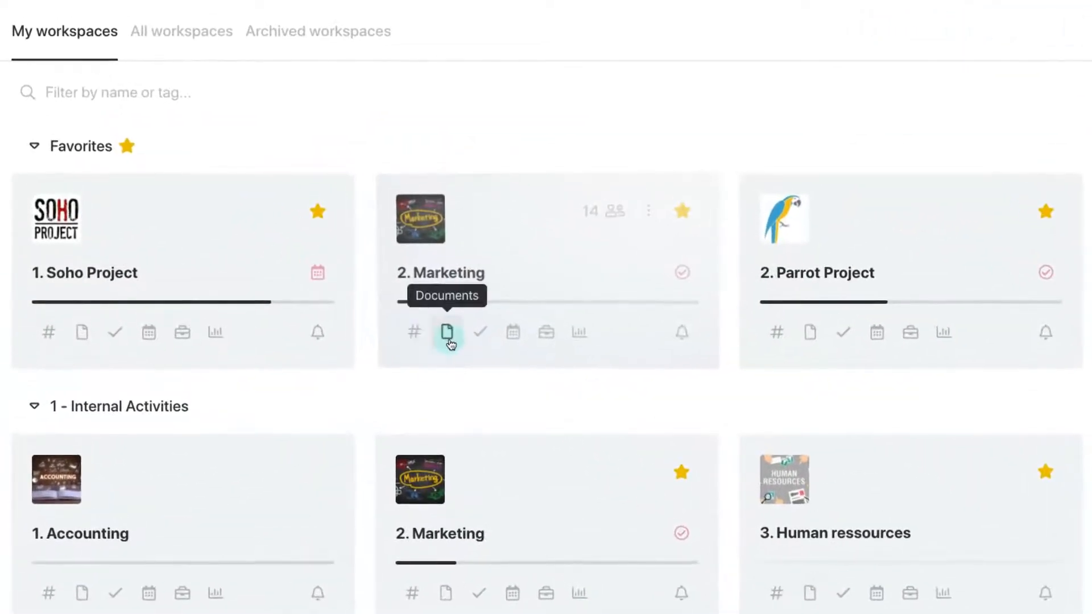
mouse_move(480, 333)
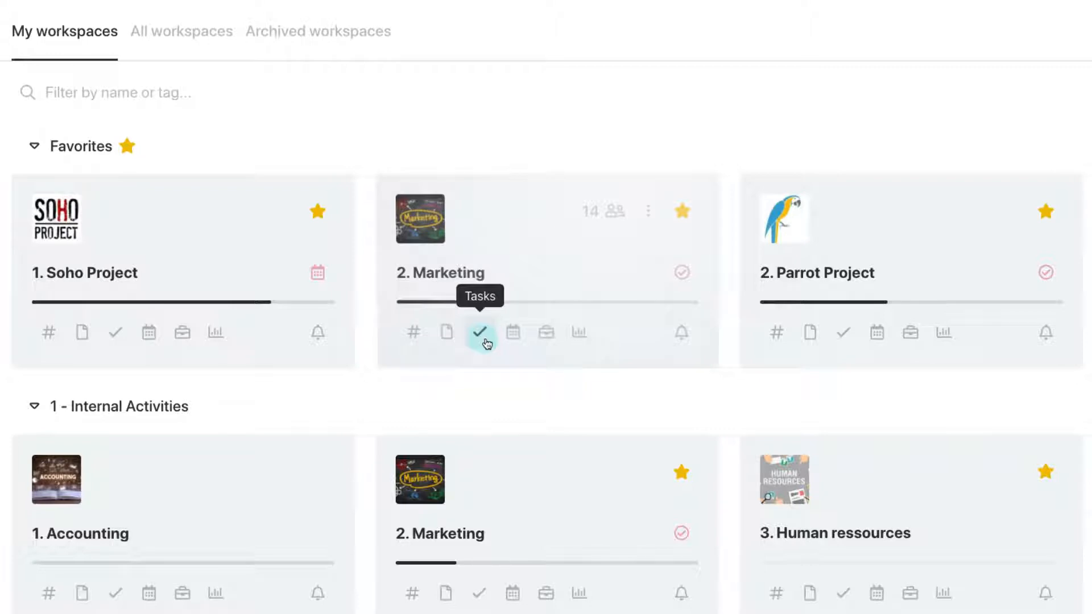
mouse_move(546, 342)
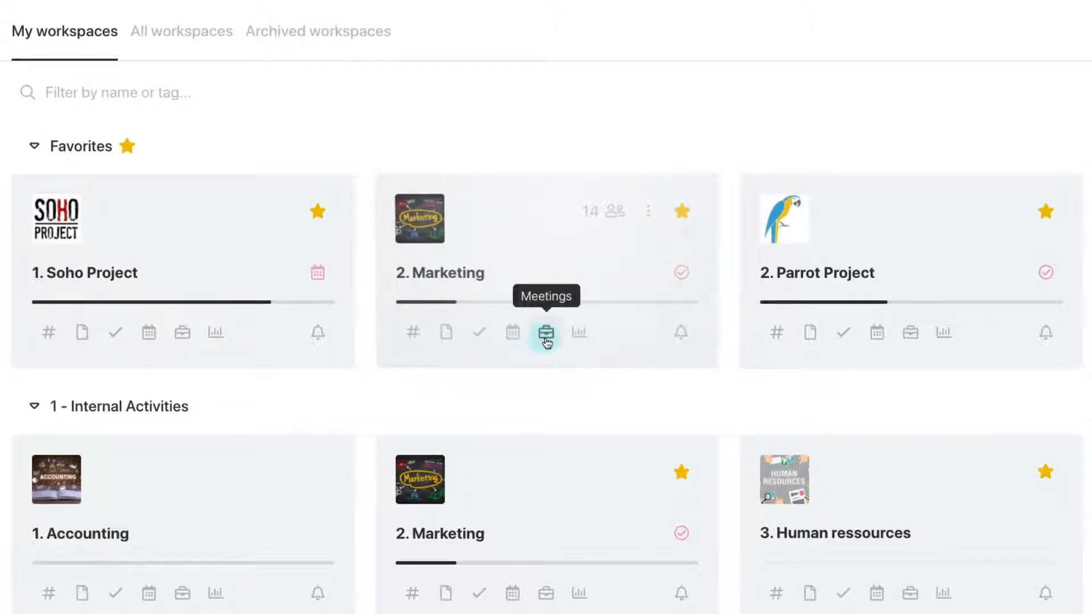
mouse_move(579, 332)
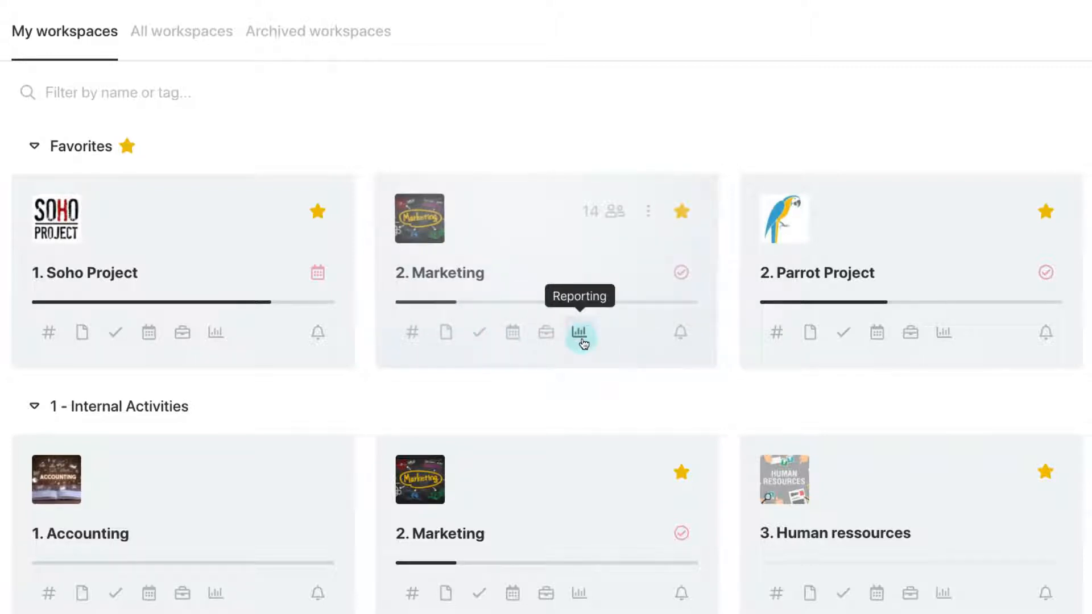
mouse_move(680, 341)
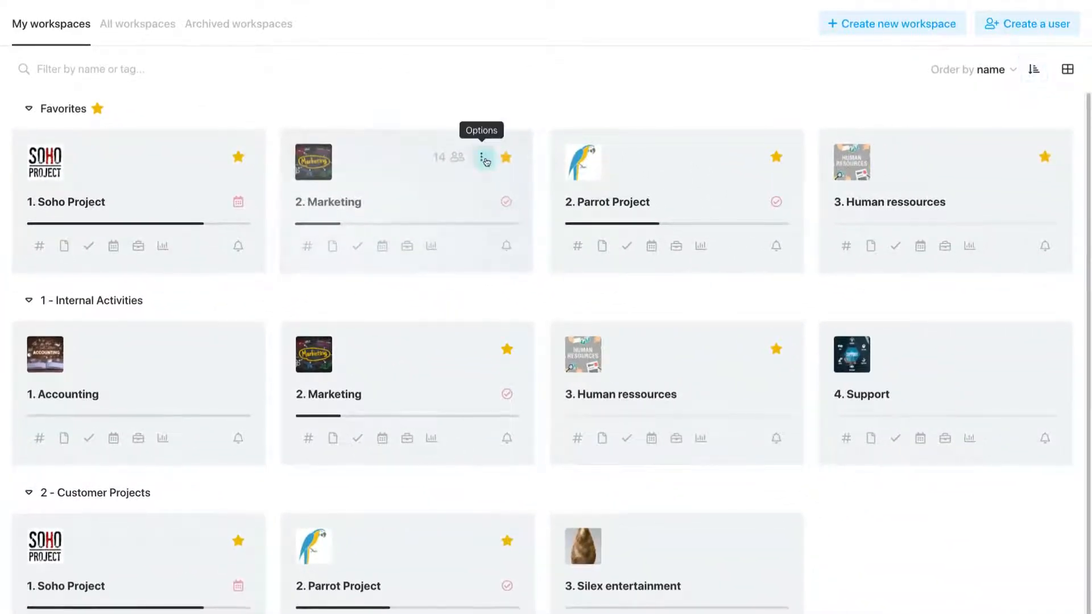
click(688, 65)
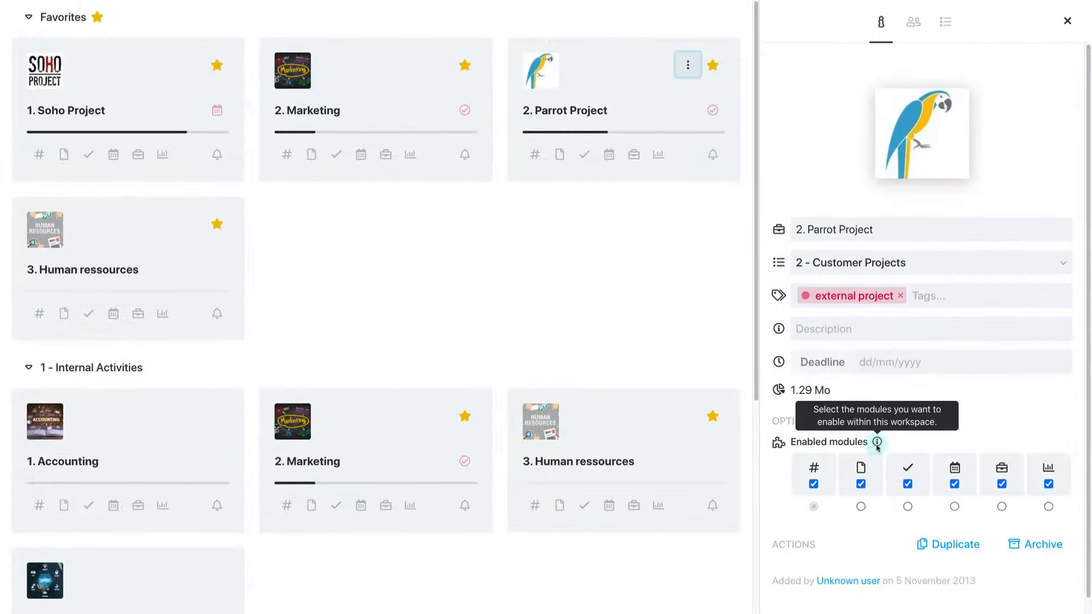
mouse_move(1002, 474)
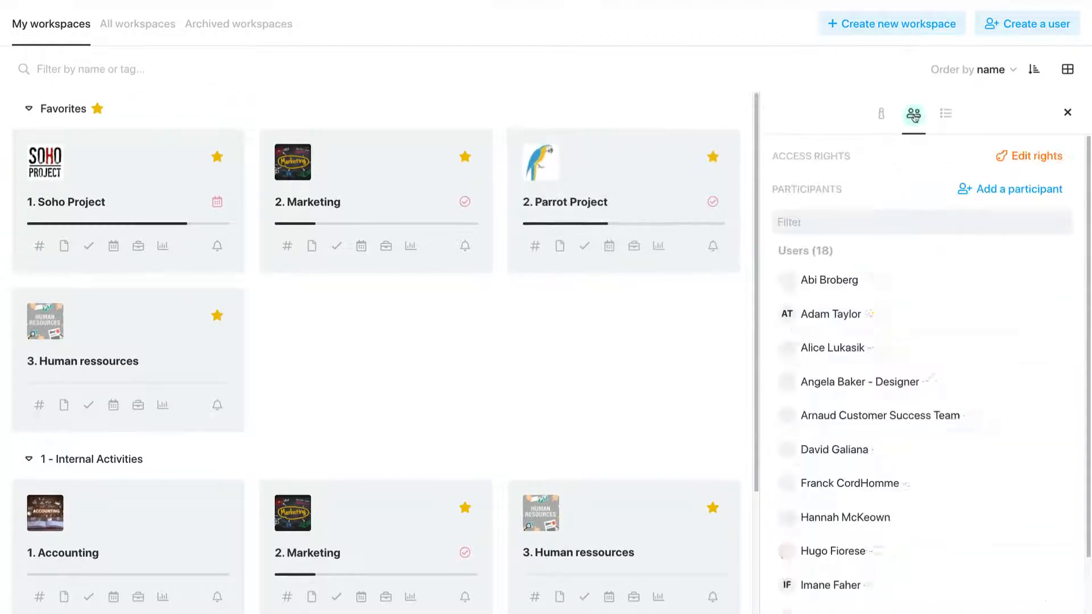
Search participants for 'cord', start a Guest user with terms accepted, then cancel both dialogs
click(1016, 189)
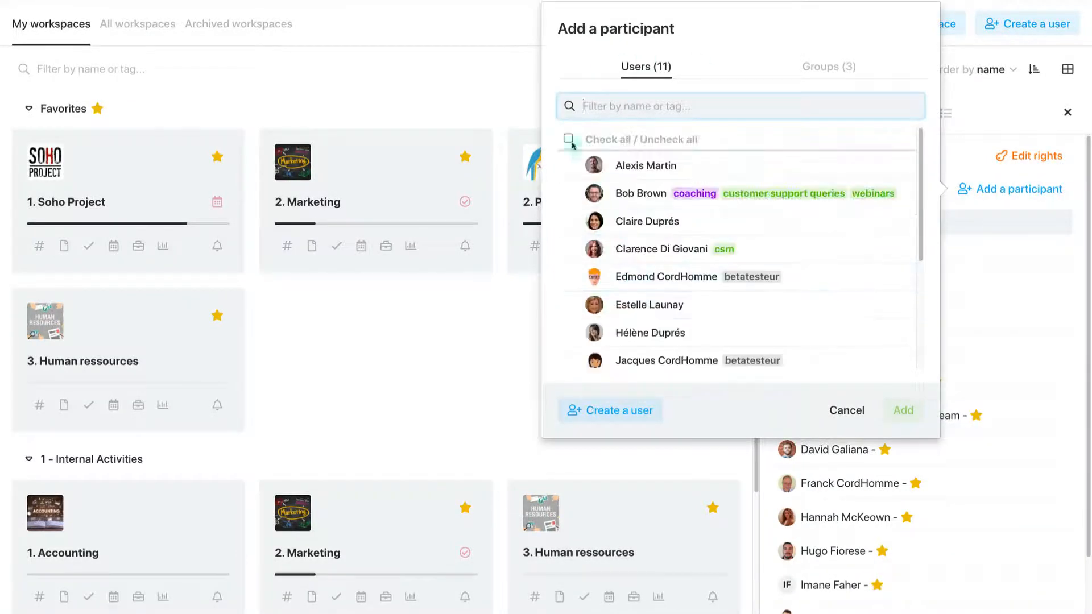
text(cord)
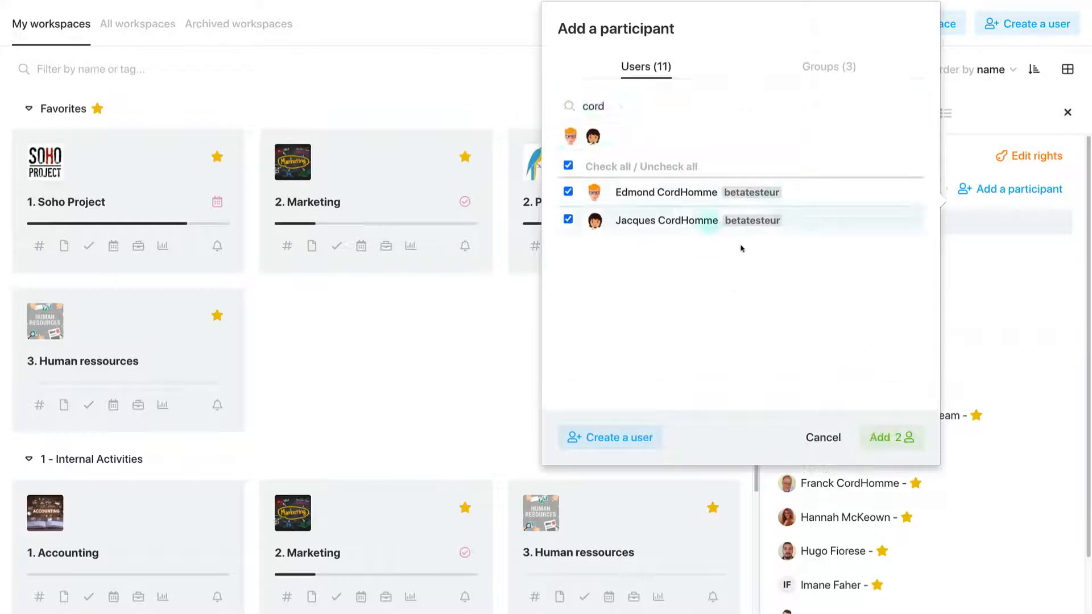
click(610, 438)
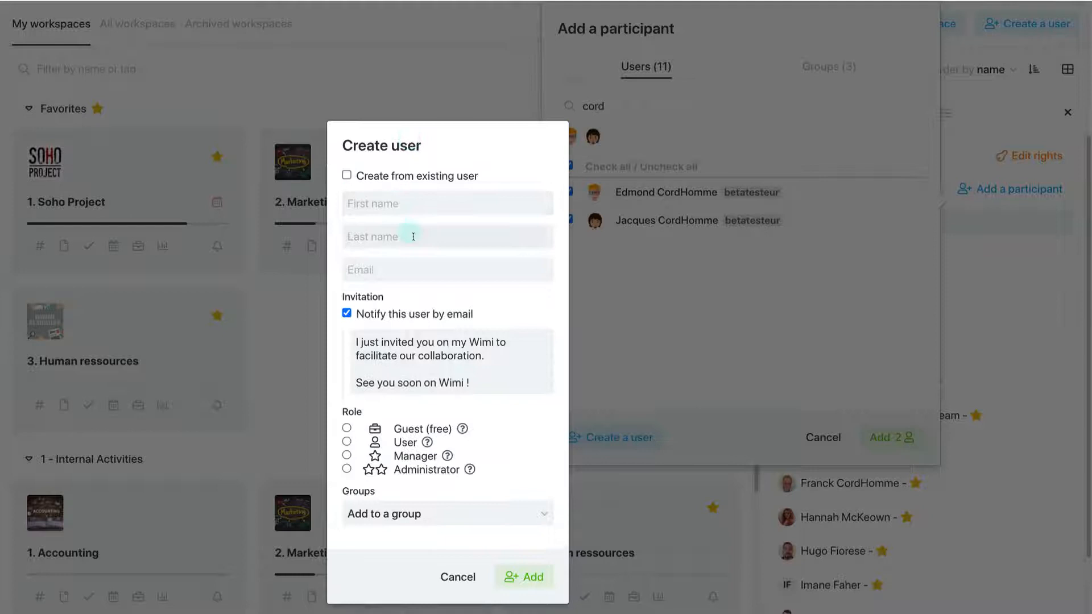
click(525, 576)
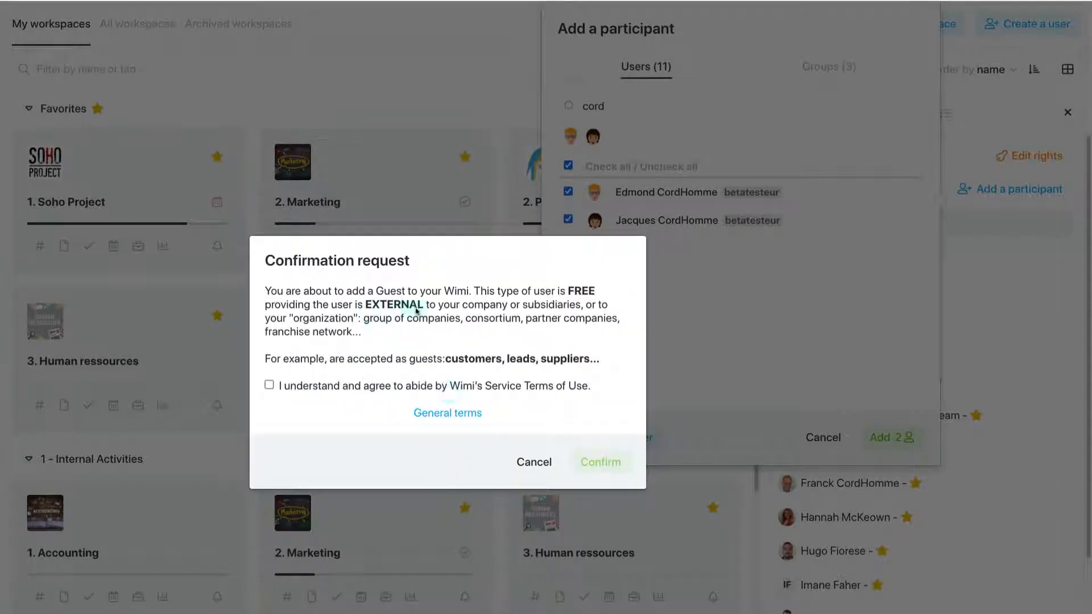
click(269, 386)
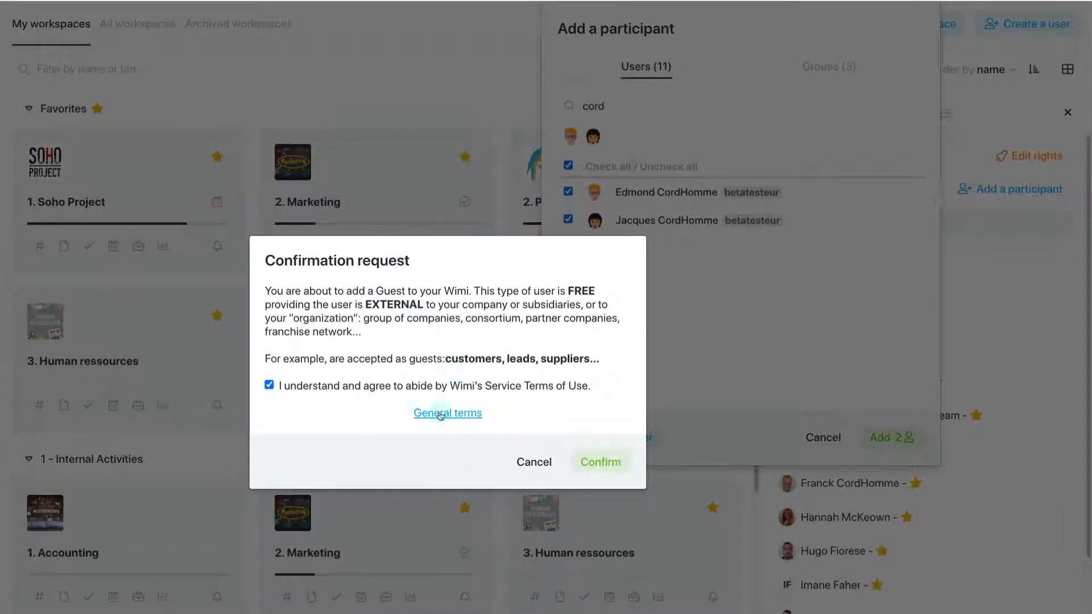
click(600, 462)
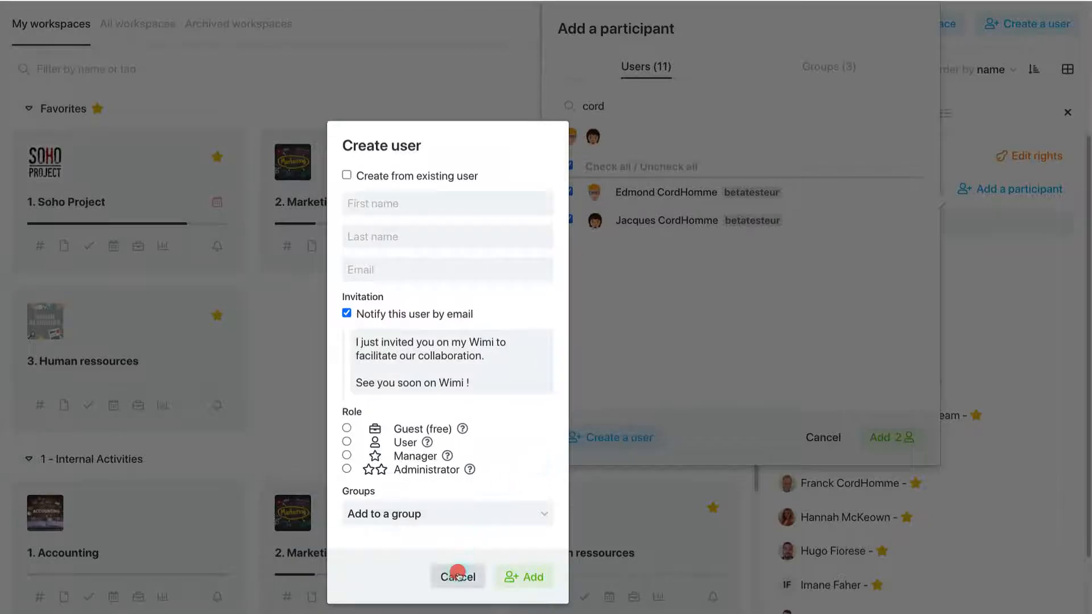
click(457, 576)
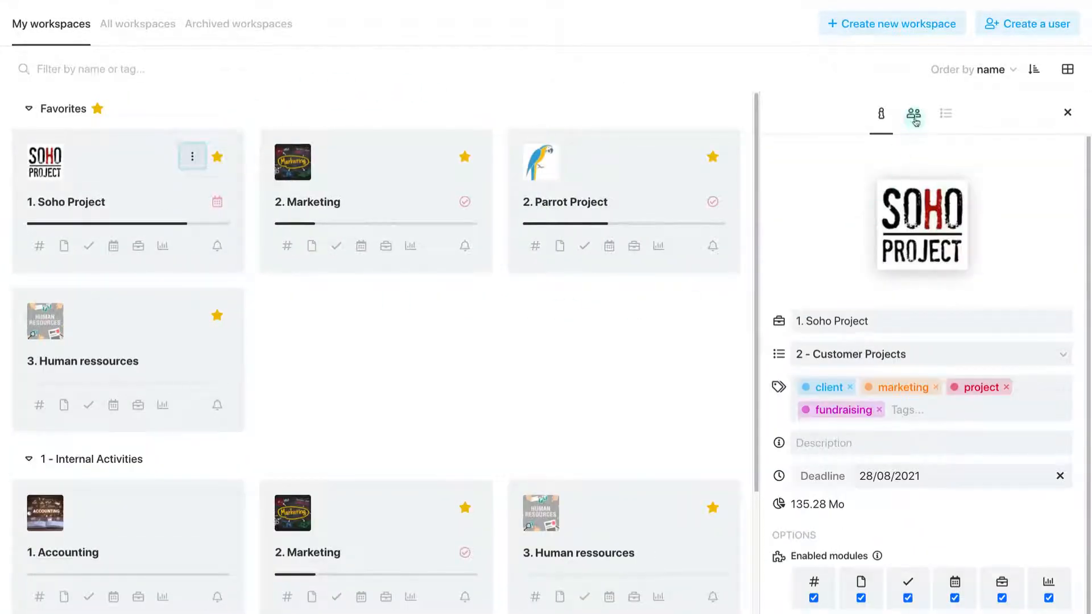
Deny participant 'cord' access to Soho Project's tasks and save the access rights
click(913, 113)
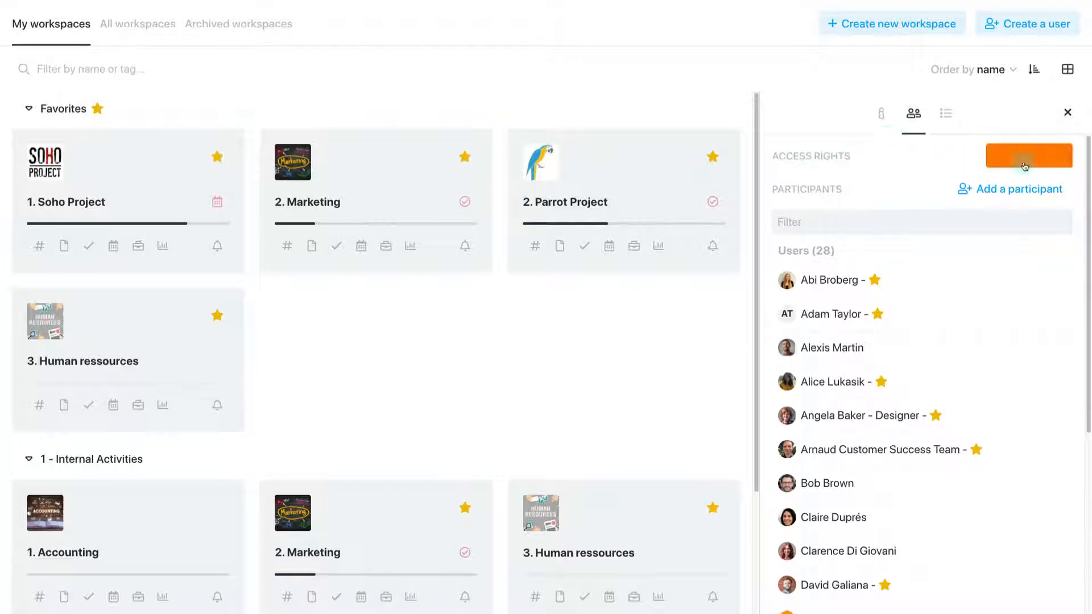
click(1027, 156)
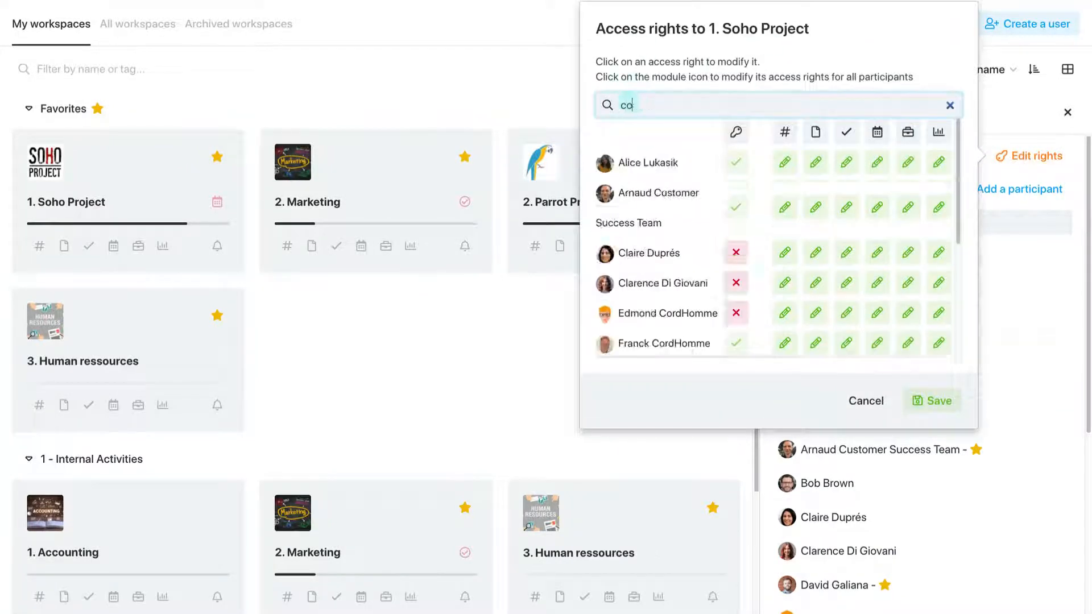
text(rd)
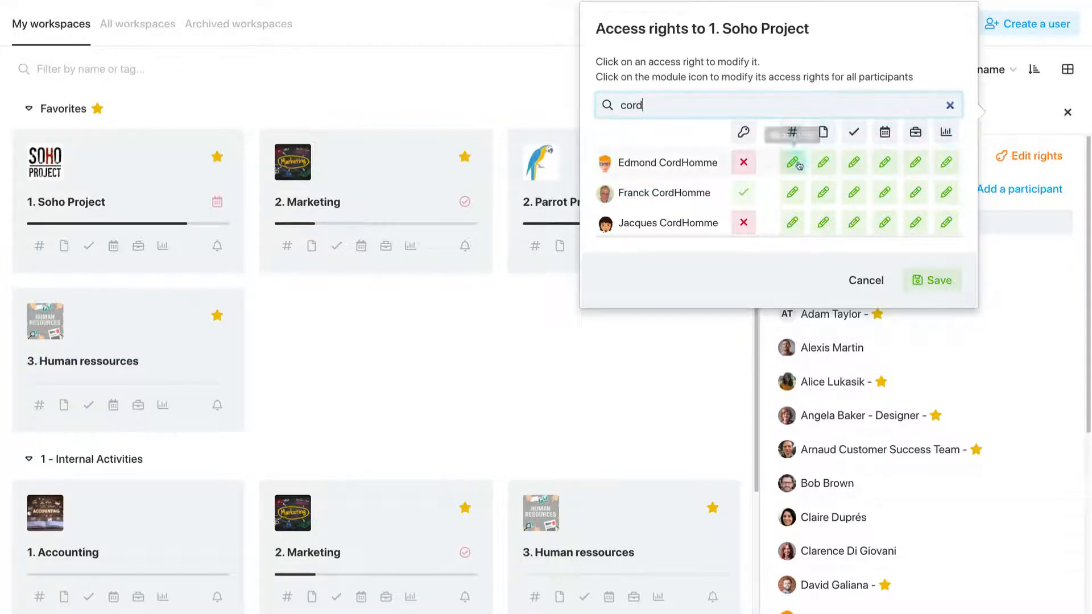
click(854, 162)
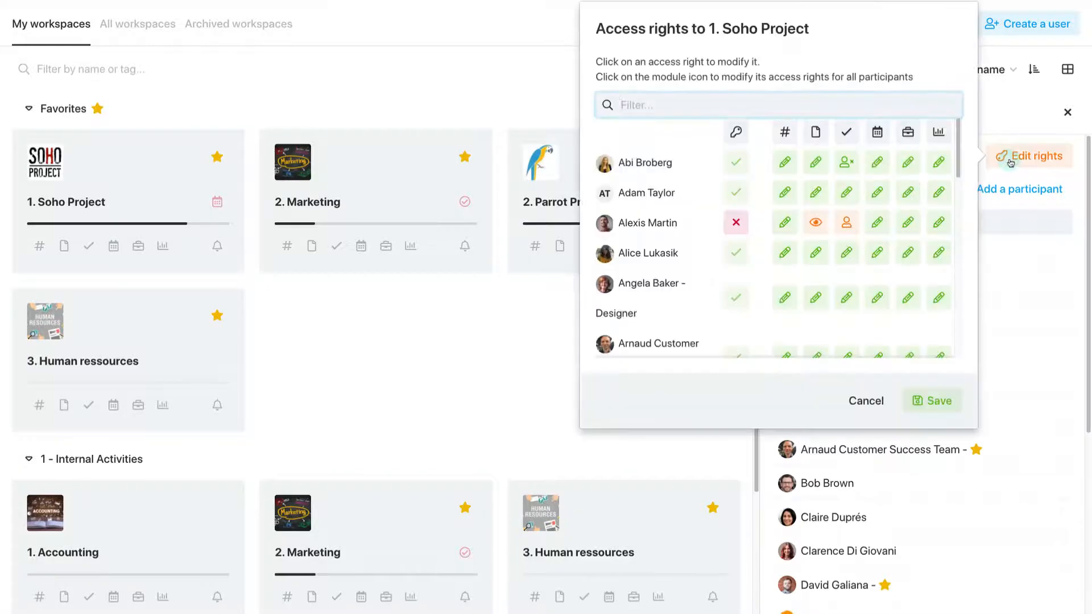
text(cord)
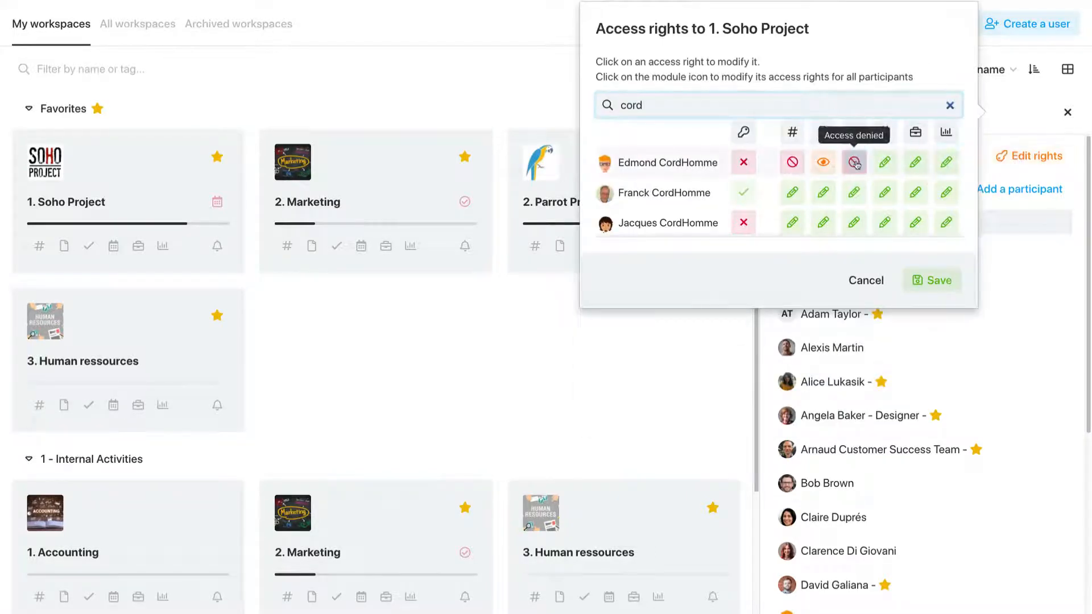
click(791, 132)
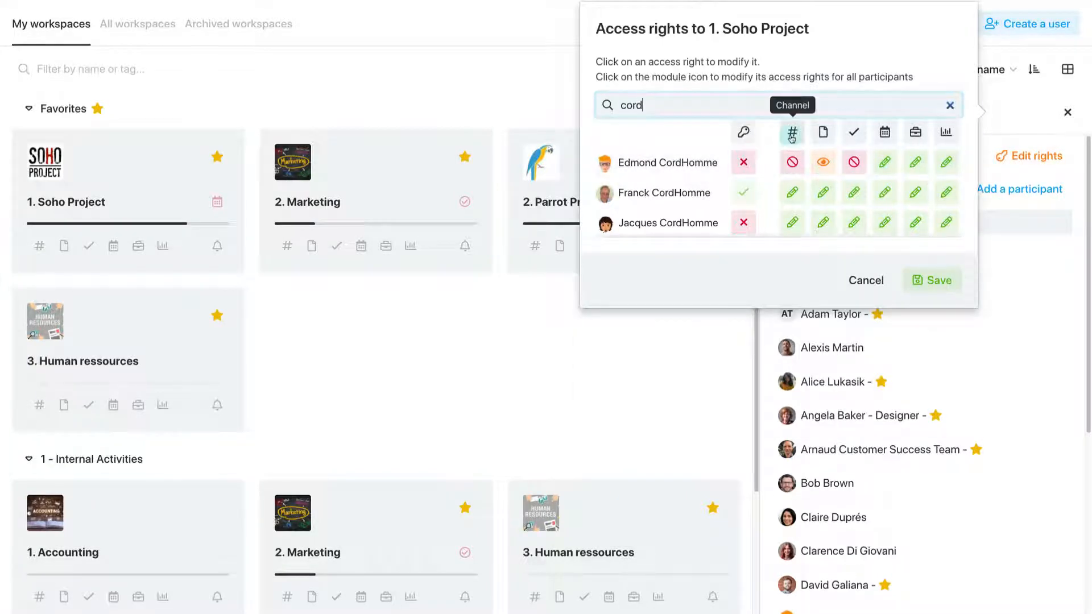
click(866, 280)
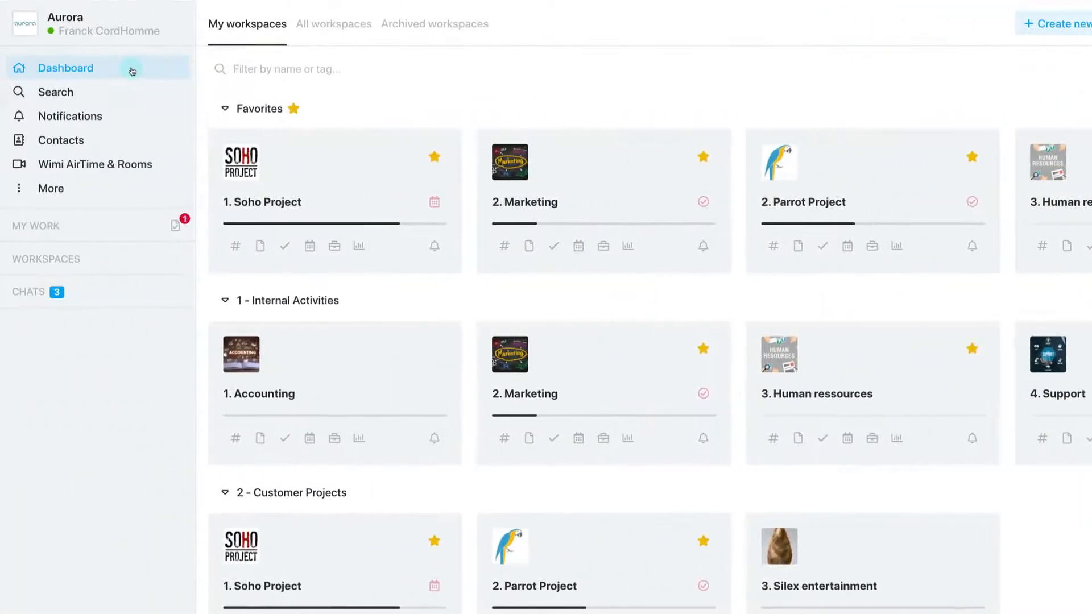
Search all Wimi content for 'web', then dismiss the results
click(55, 91)
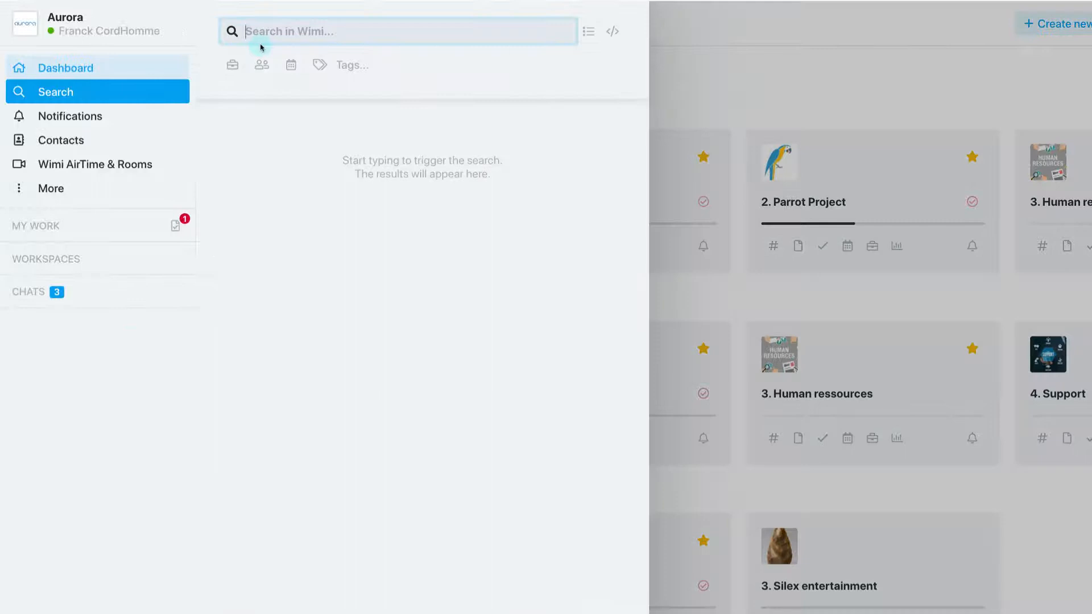
text(web)
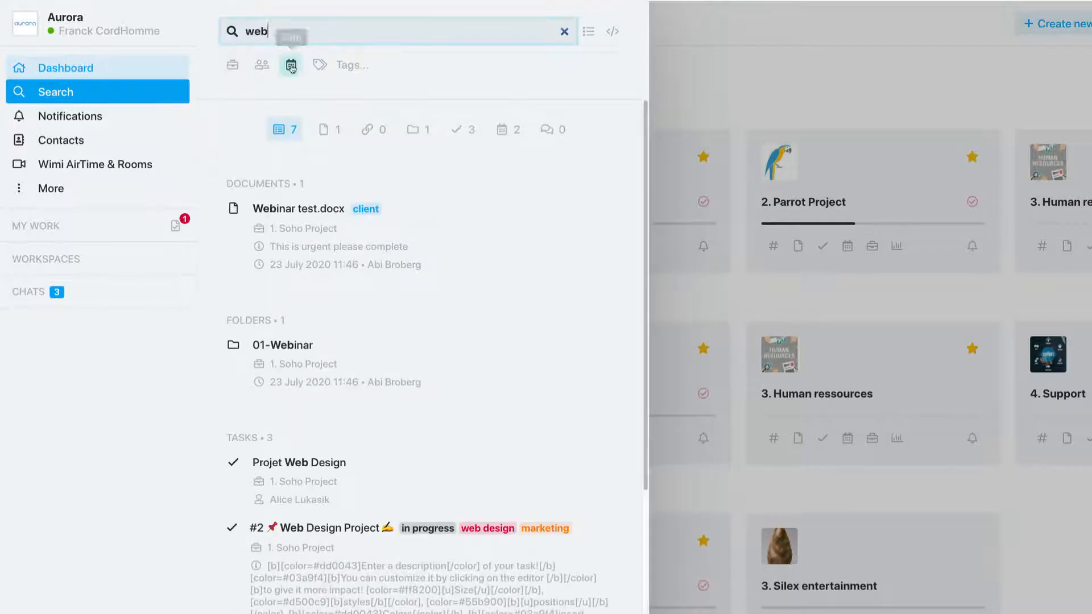
mouse_move(457, 129)
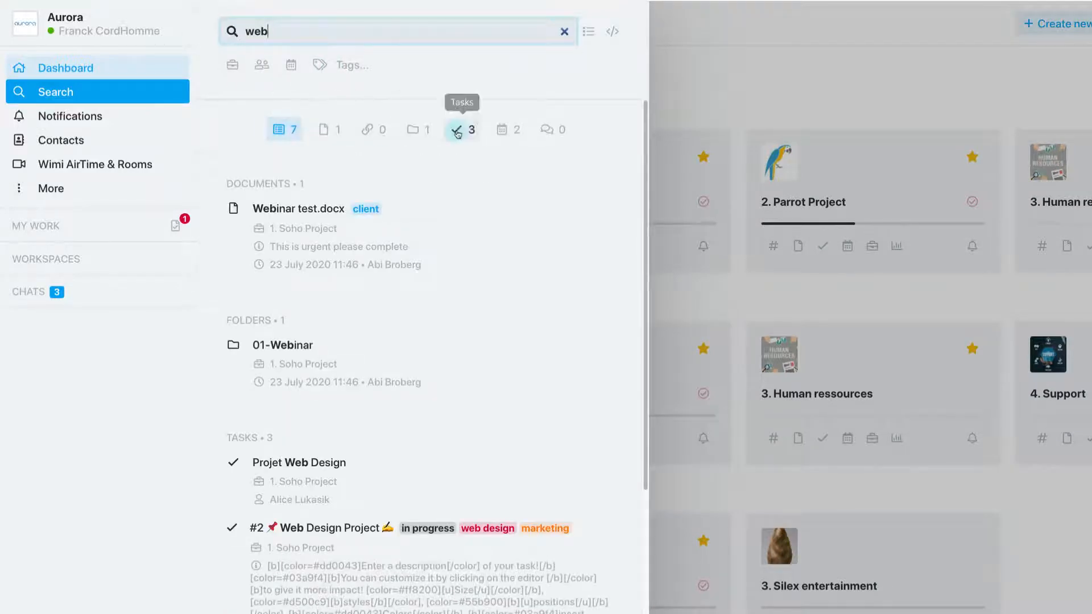
mouse_move(577, 89)
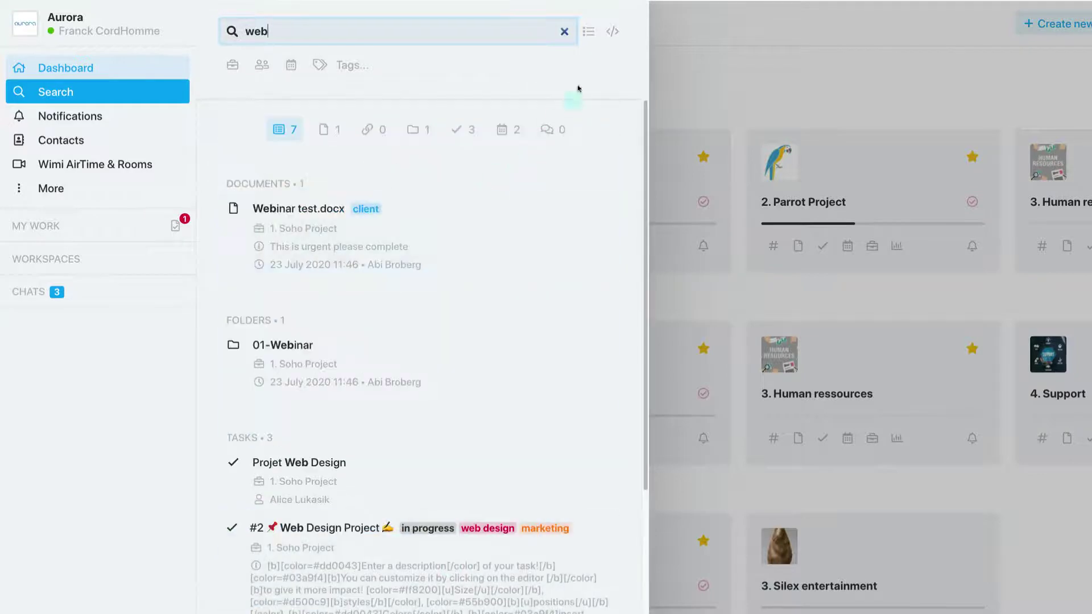
click(564, 32)
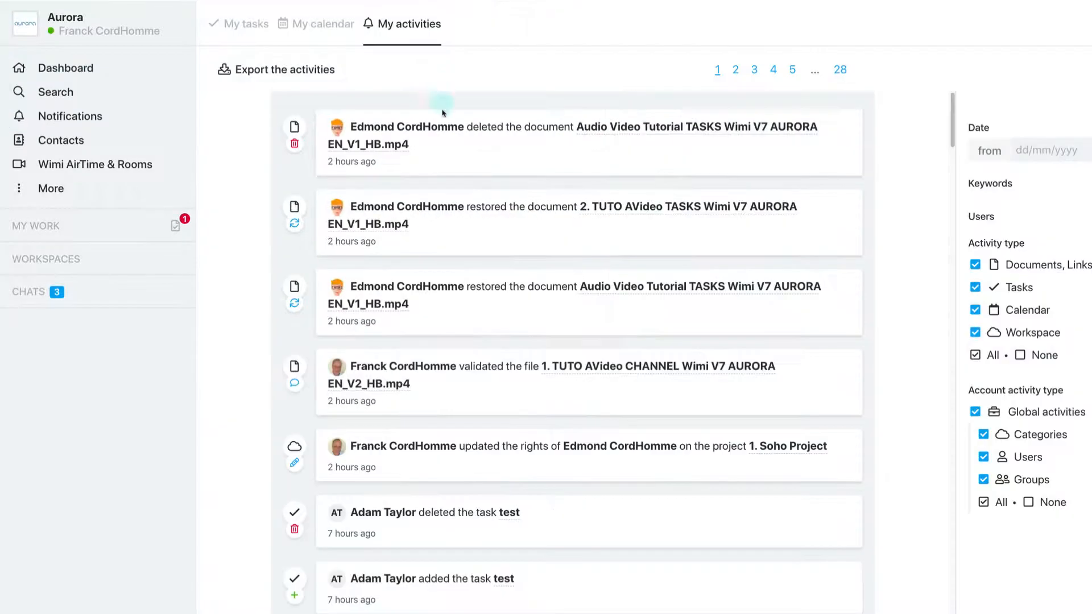
mouse_move(61, 140)
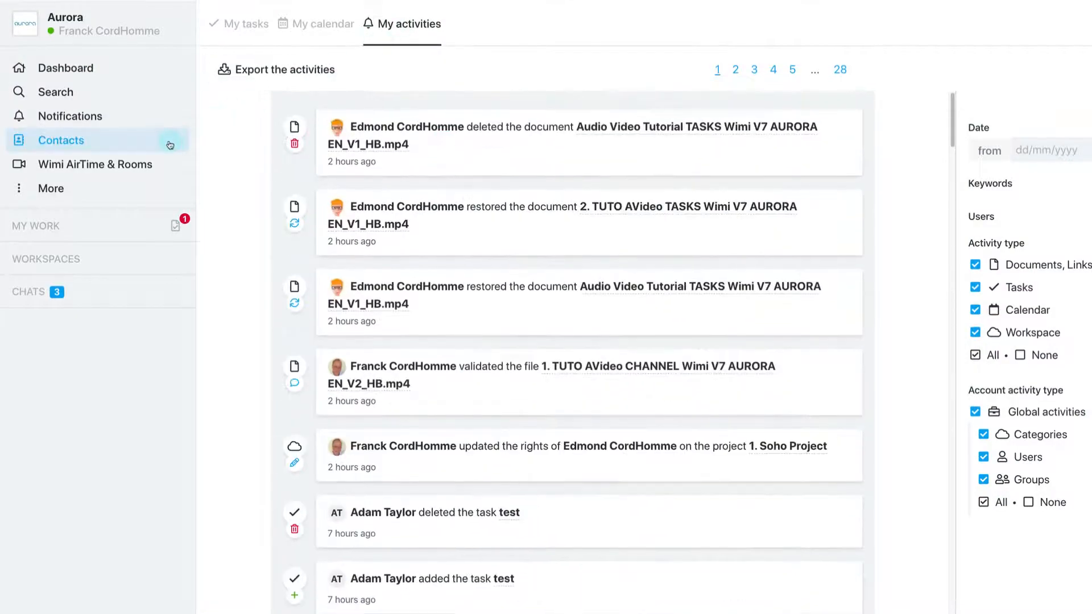
View the contacts list and launch an AirTime video meeting
click(61, 140)
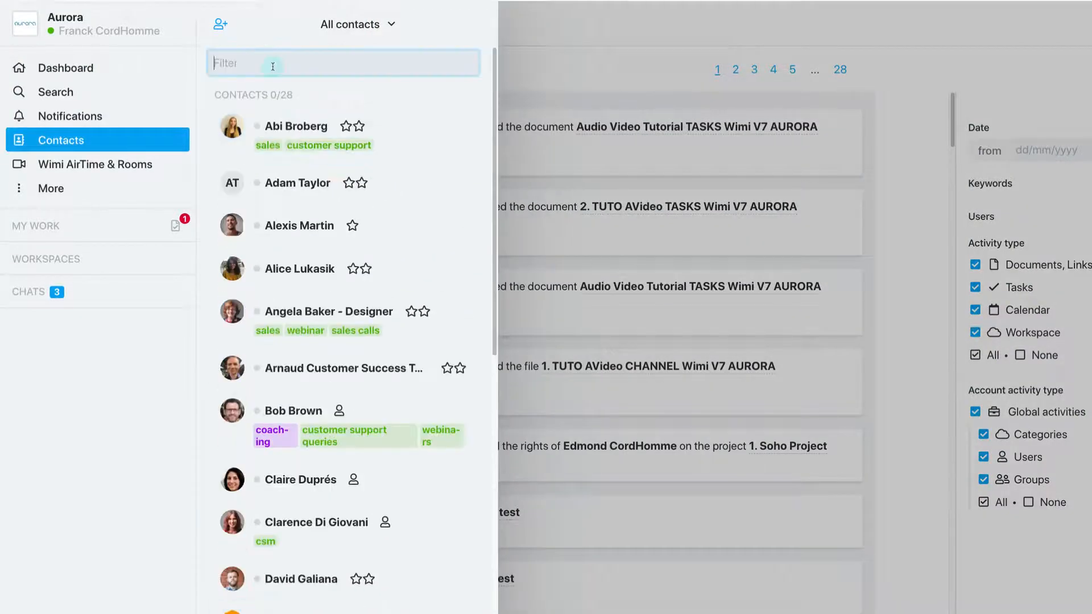
click(95, 164)
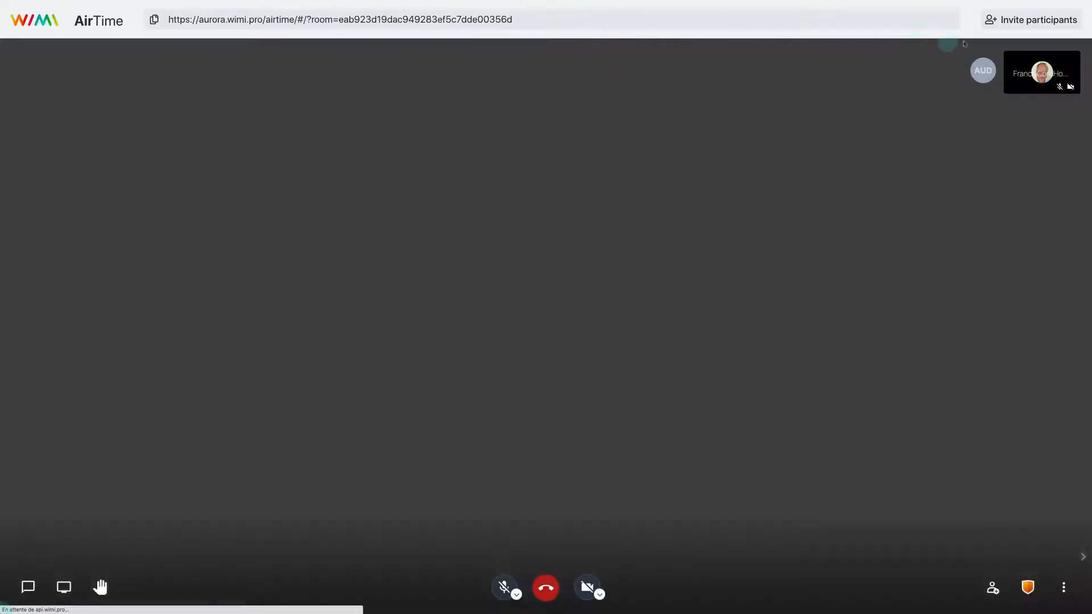
Open the meeting's invitation options, then close the invitation window
click(1031, 20)
text(cord)
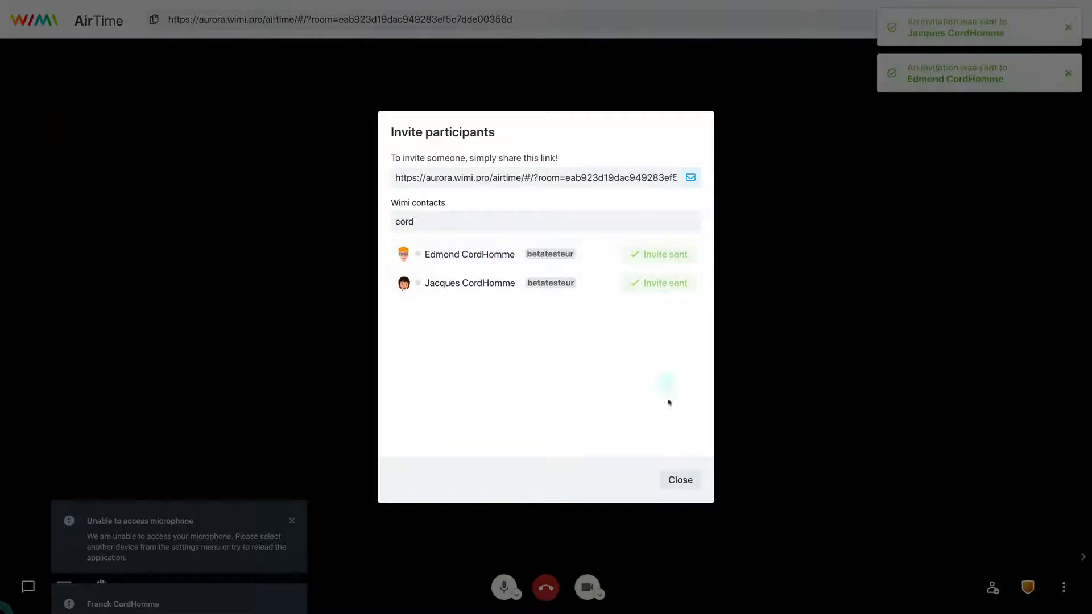
click(678, 480)
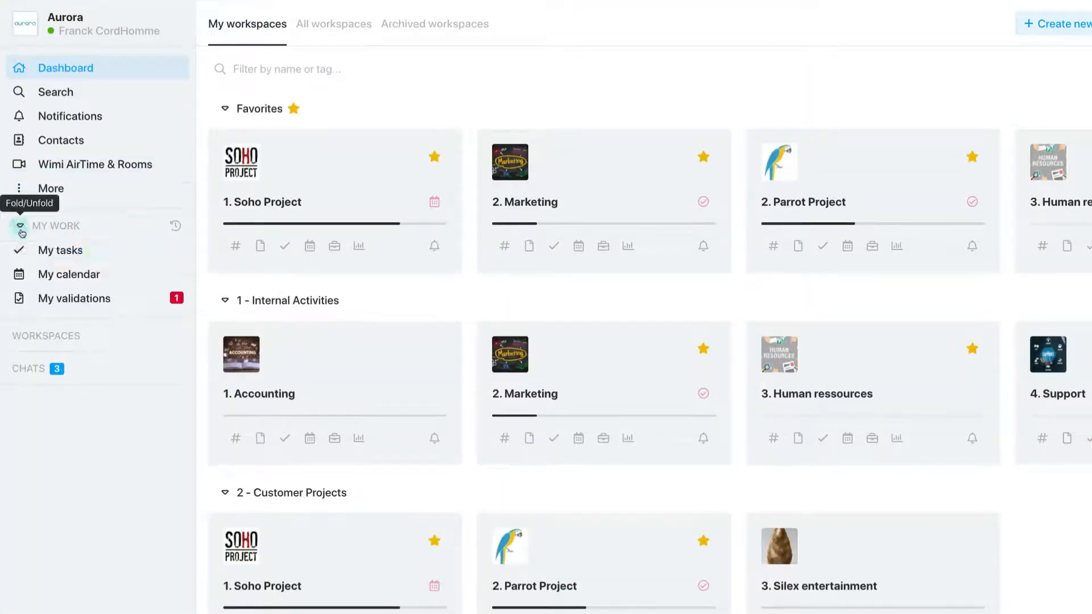
Check My calendar, My validations and My activities, then return to the Dashboard
click(69, 274)
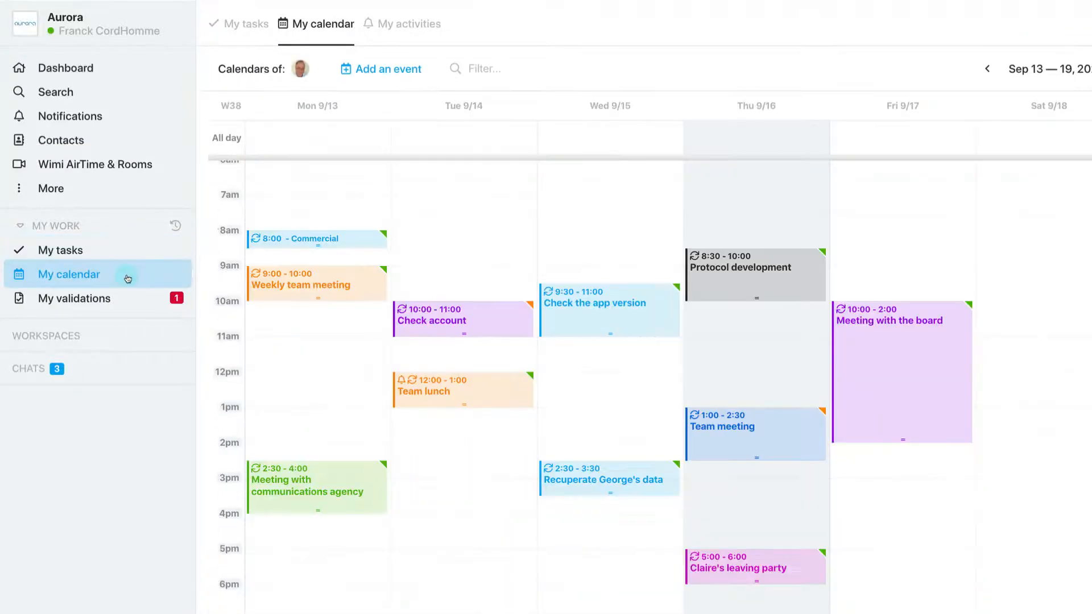
click(75, 298)
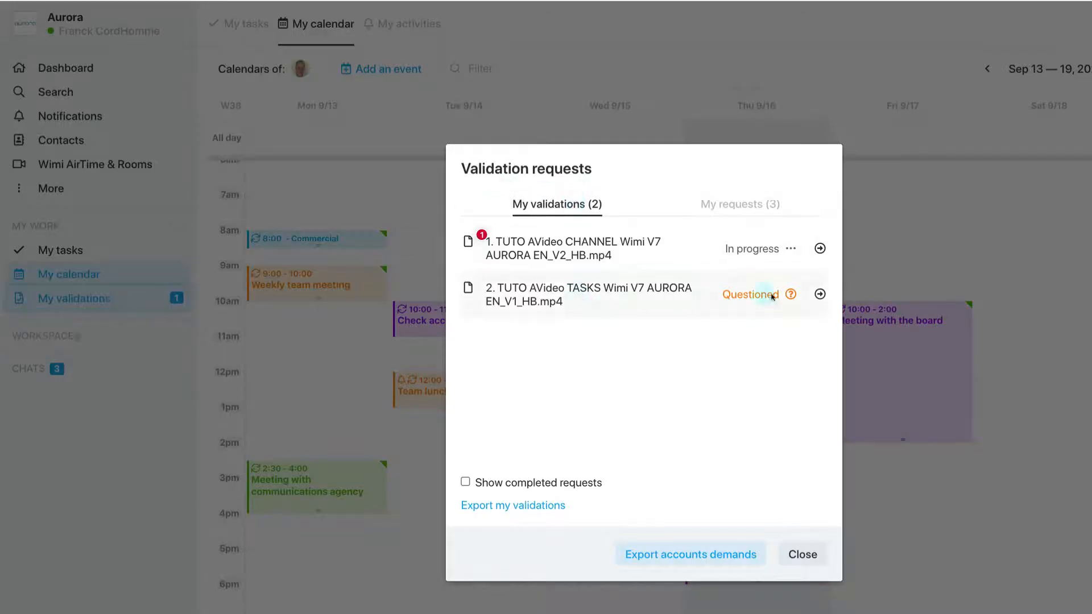
click(801, 554)
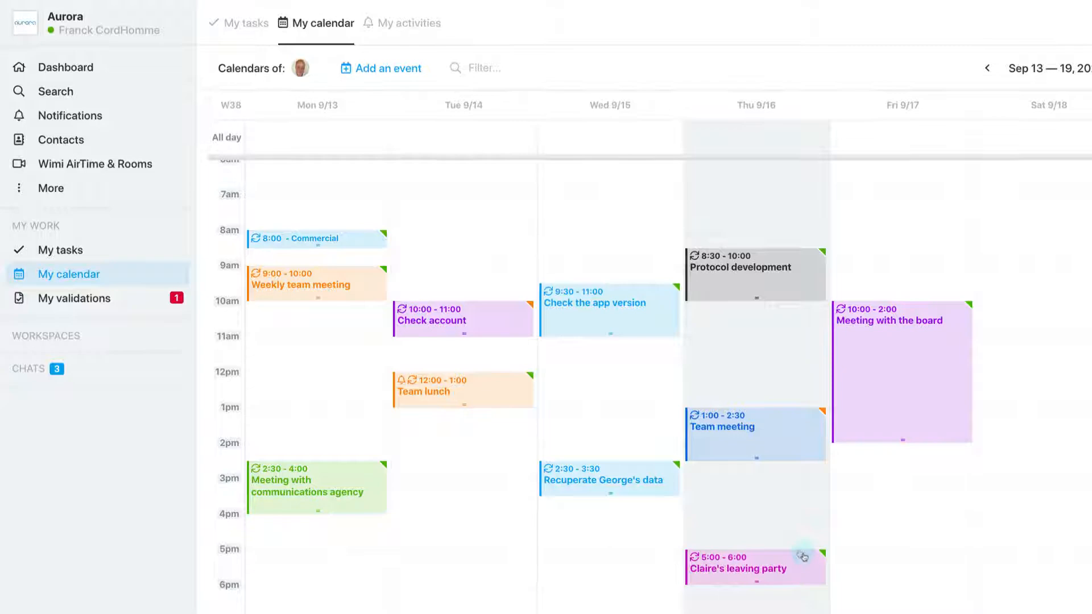
click(410, 22)
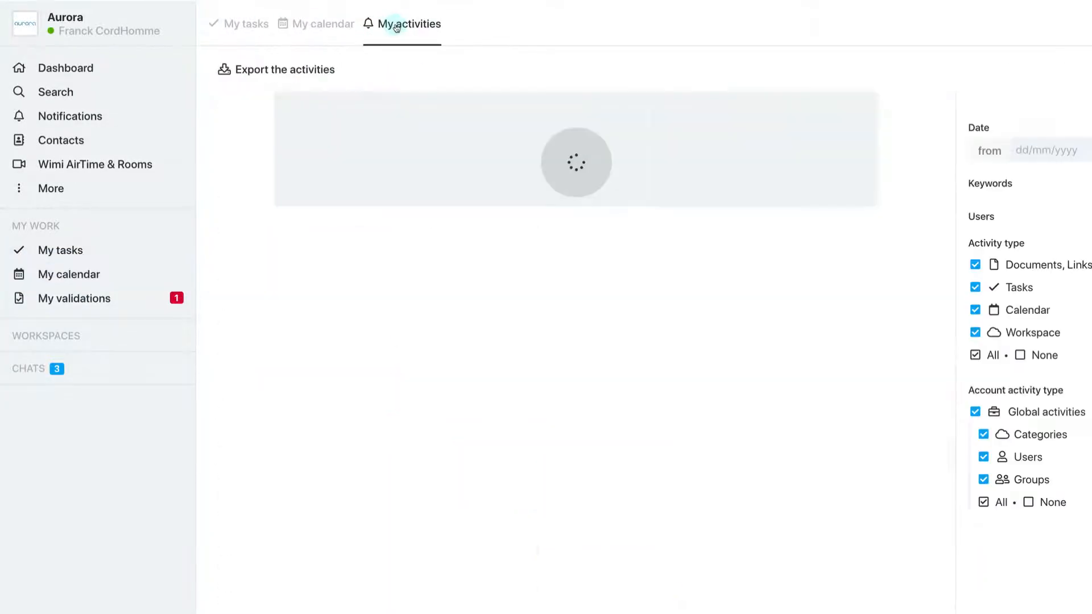
click(66, 68)
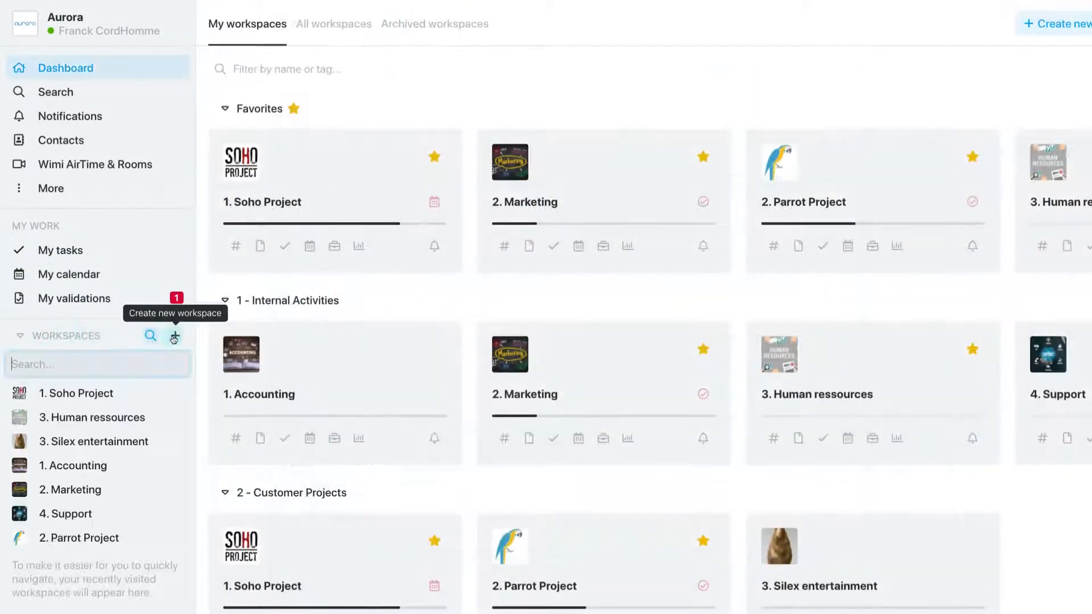
Scroll the sidebar, preview the new workspace form, and open then dismiss the new user form
scroll(down, 3)
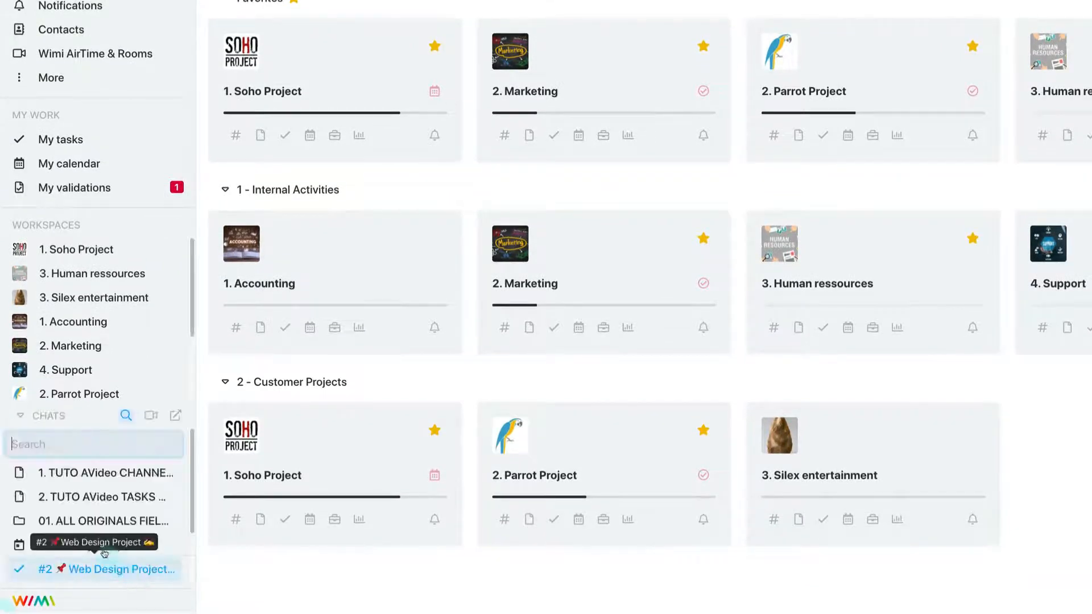
scroll(up, 3)
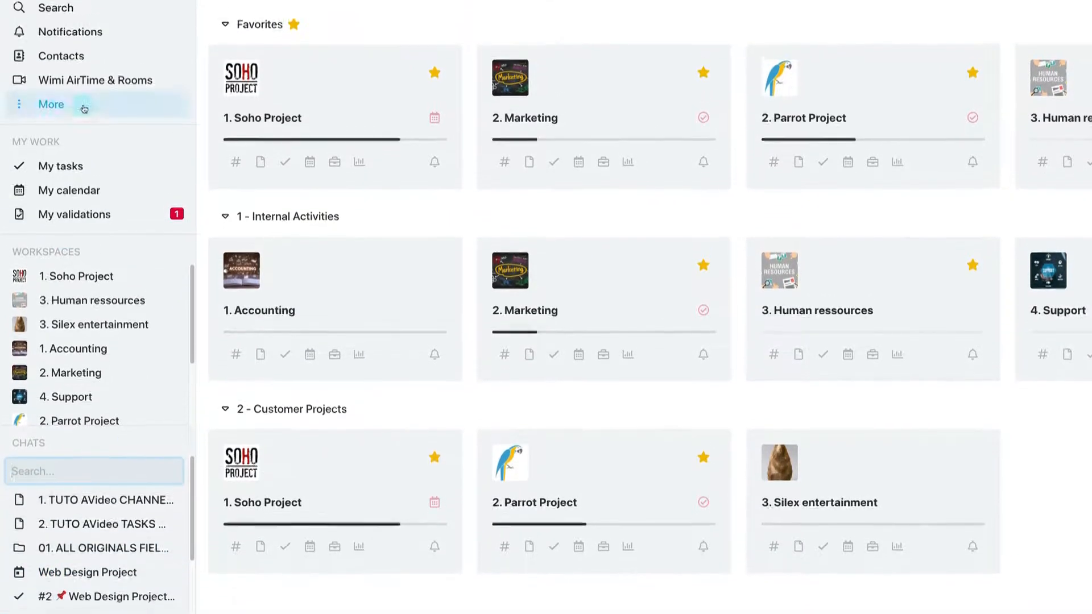
click(50, 105)
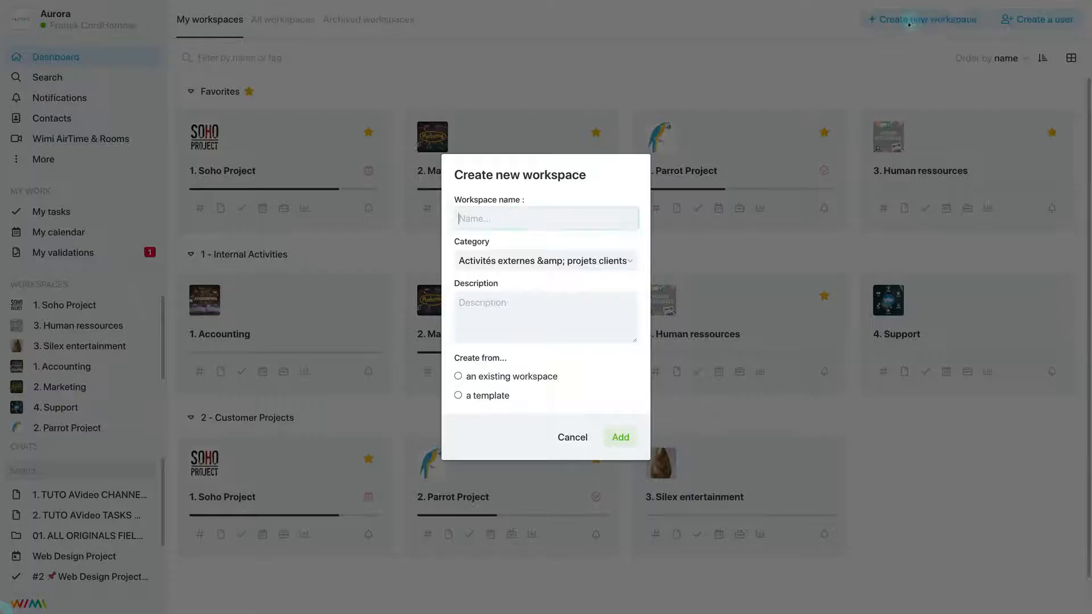
click(1037, 19)
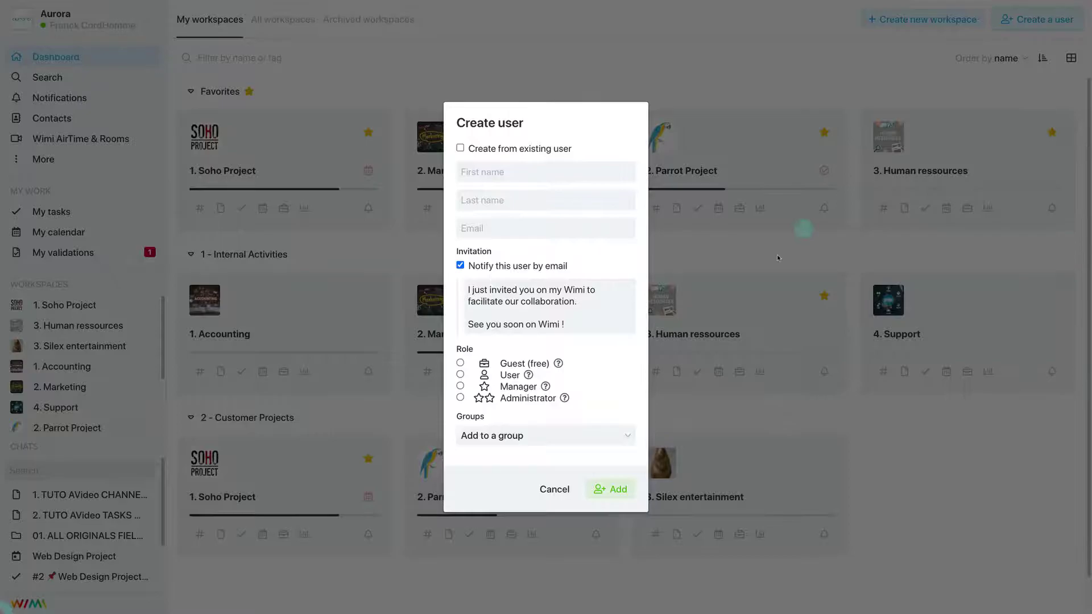
click(555, 489)
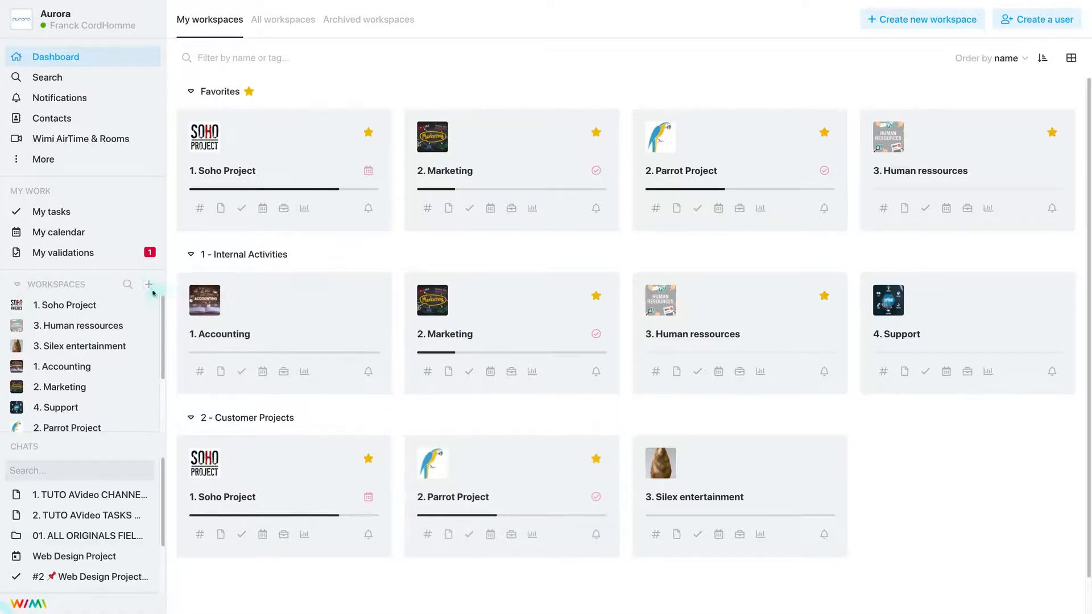